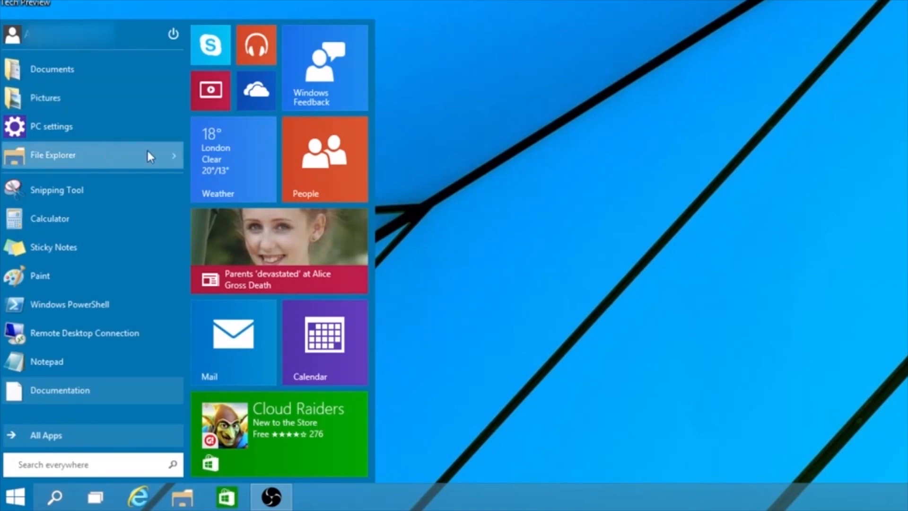
pyautogui.moveTo(378, 172)
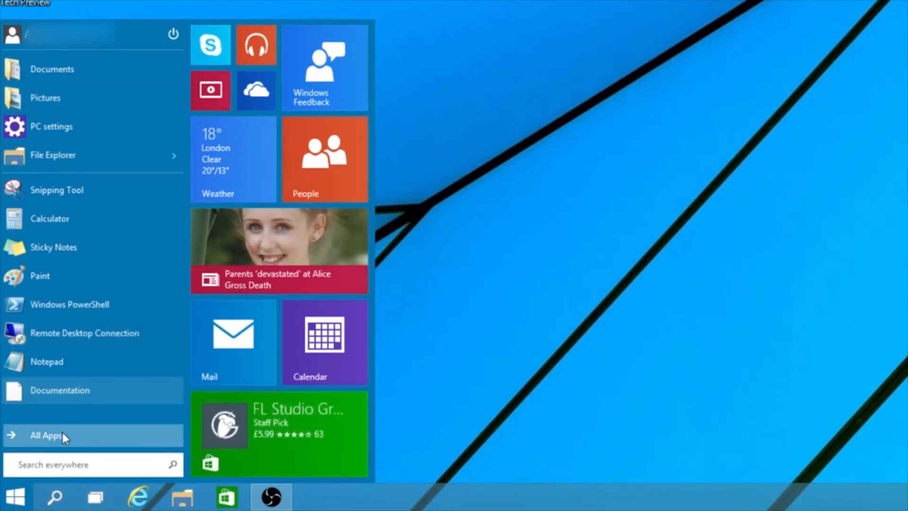
# Step: Browse the All Apps list in Start, then bring up Taskbar and Start Menu Properties
pyautogui.click(43, 435)
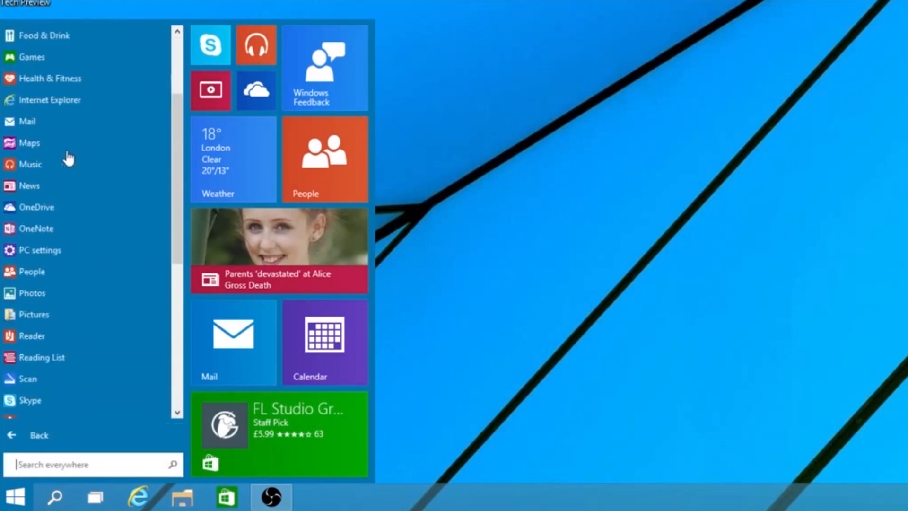
pyautogui.scroll(-3)
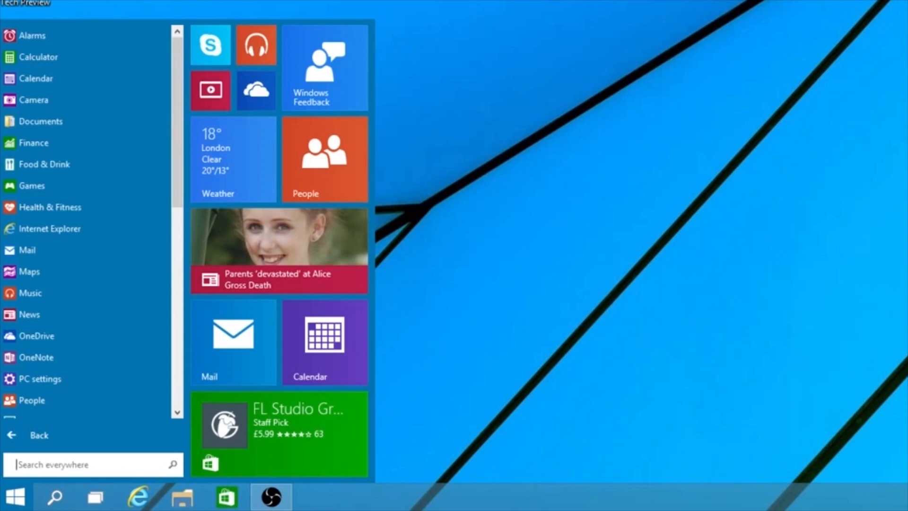
pyautogui.moveTo(82, 187)
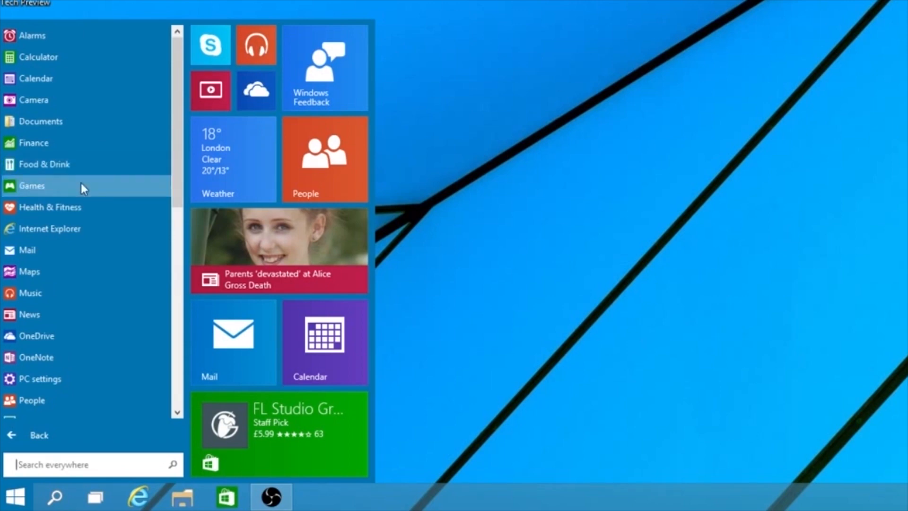
pyautogui.scroll(-3)
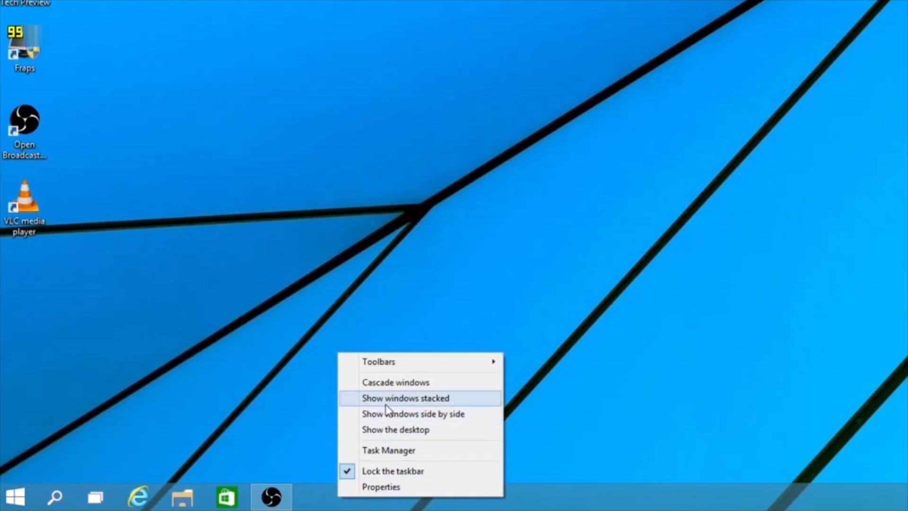
pyautogui.moveTo(380, 486)
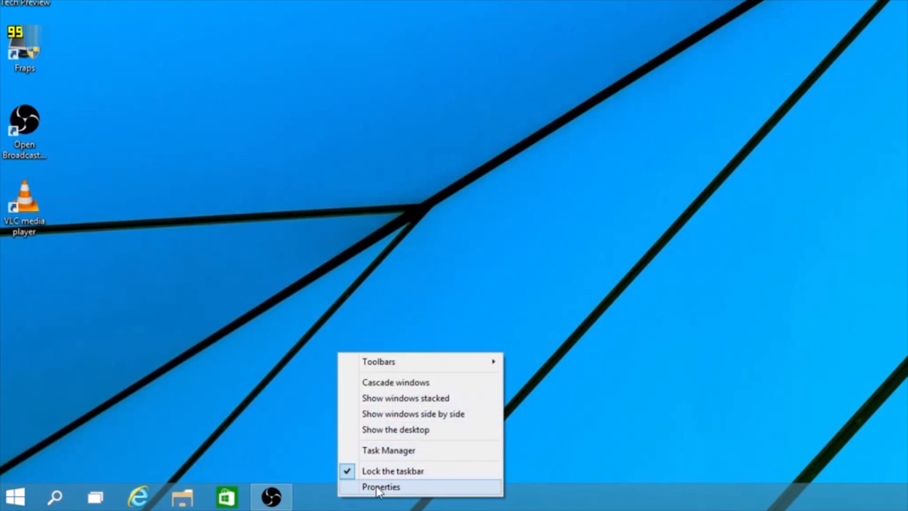
pyautogui.click(380, 486)
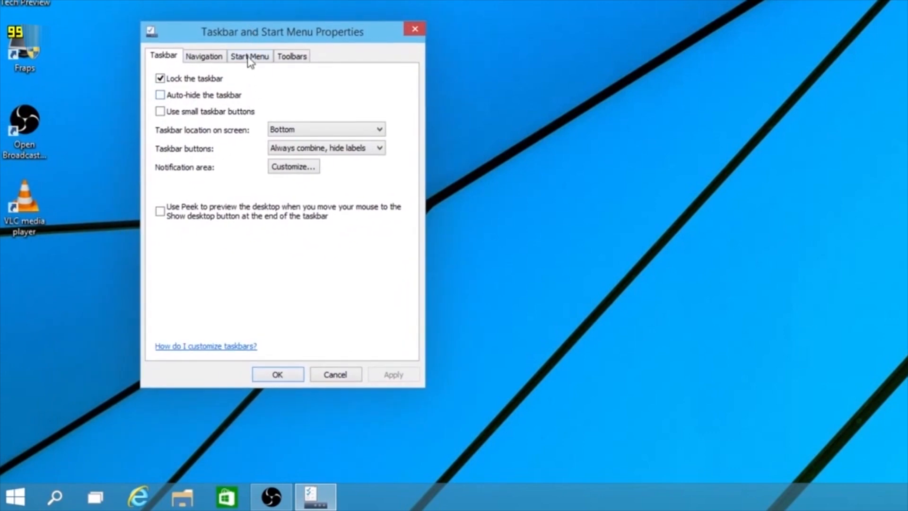
# Step: Uncheck 'Use the Start menu instead of the Start screen' to get the full-screen Start screen, then re-enable the Start menu
pyautogui.click(249, 56)
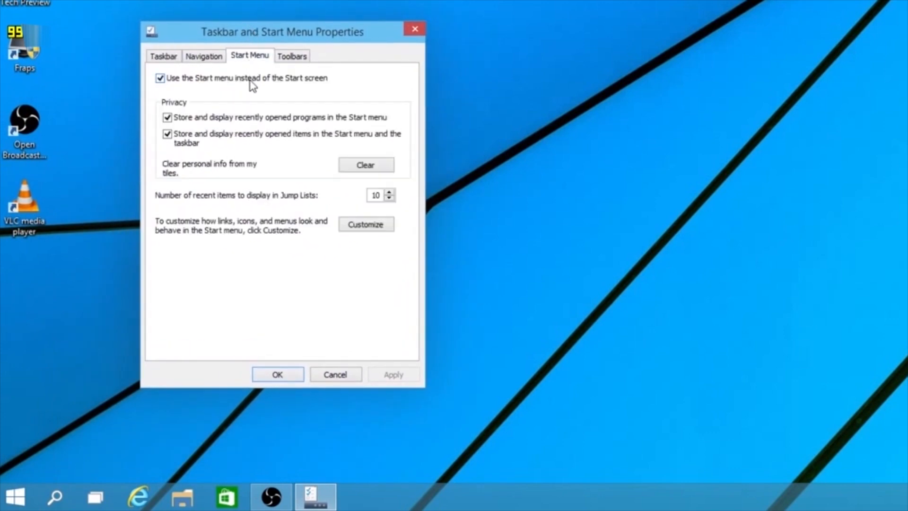
pyautogui.click(161, 77)
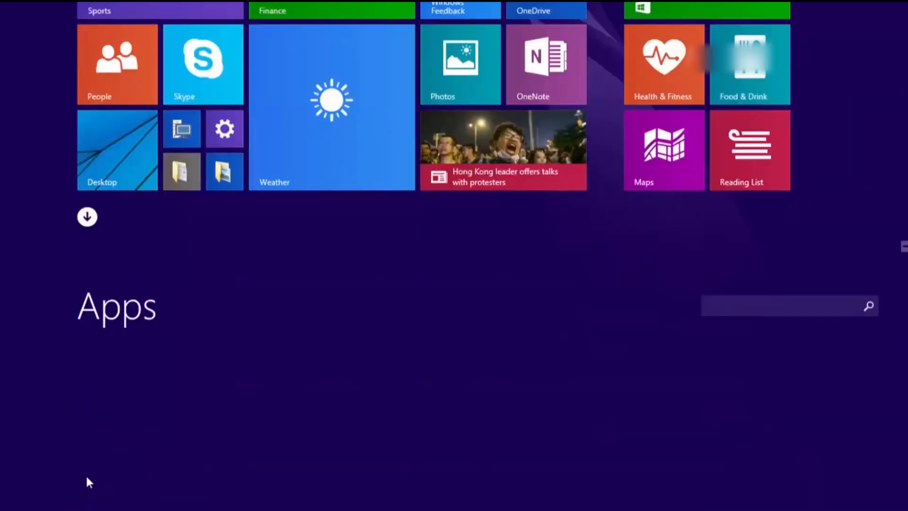
pyautogui.click(87, 217)
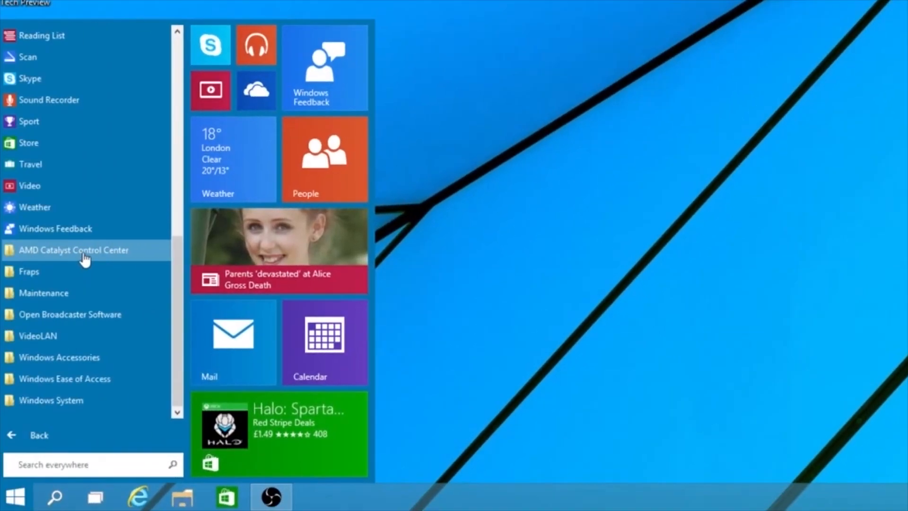
pyautogui.click(39, 435)
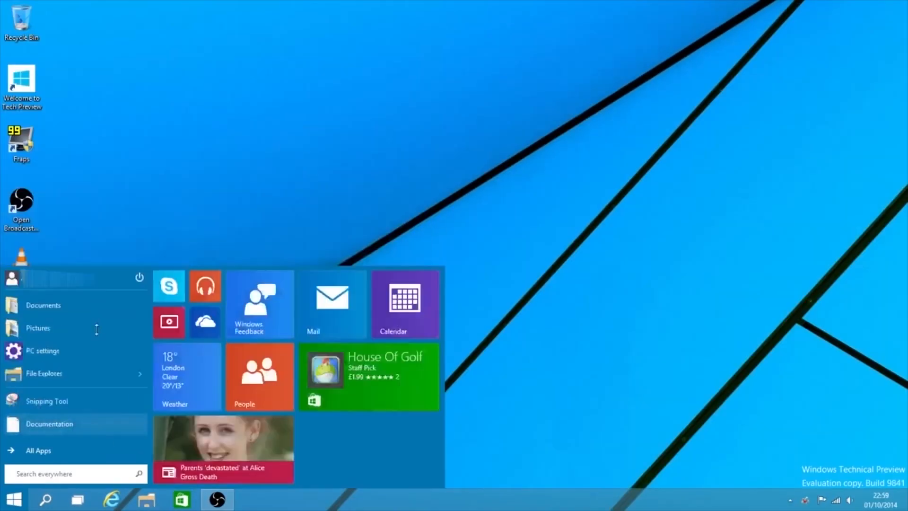